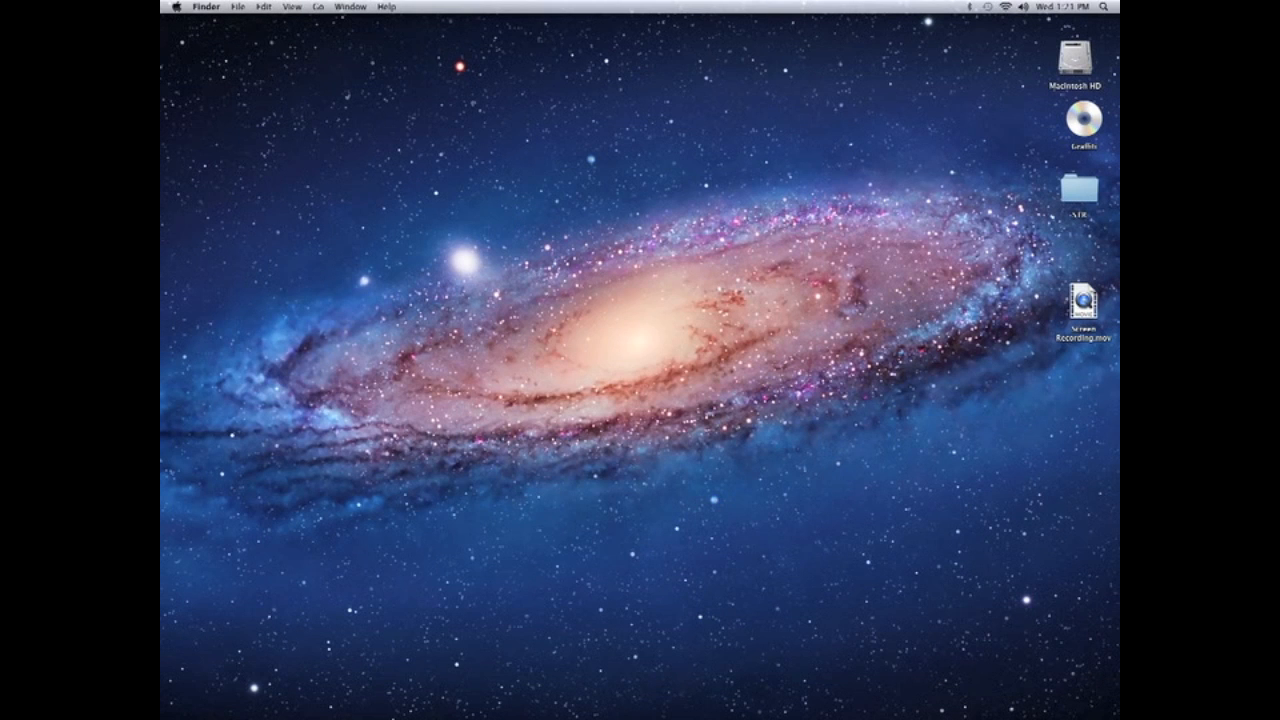
Launch iTunes from its desktop icon to show the music library.
{"action": "left_click", "coordinate": [355, 675]}
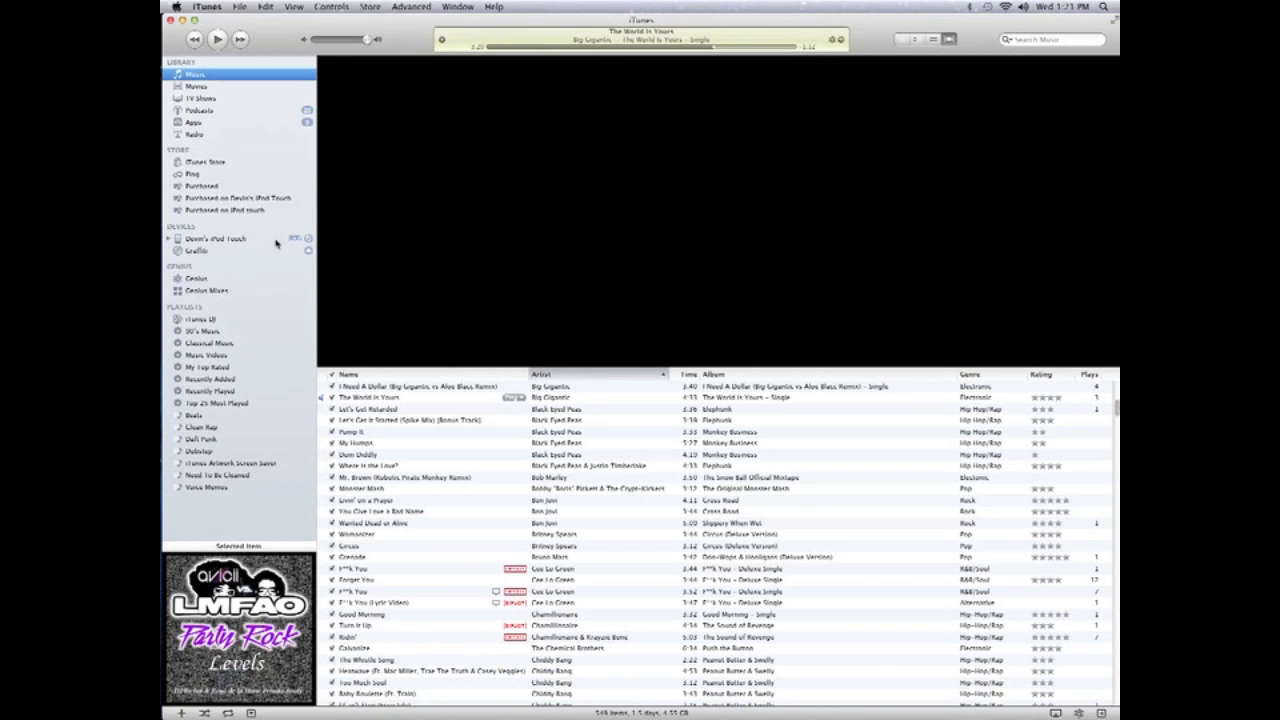
Select the connected iPod touch under Devices to start its software update download.
{"action": "left_click", "coordinate": [210, 239]}
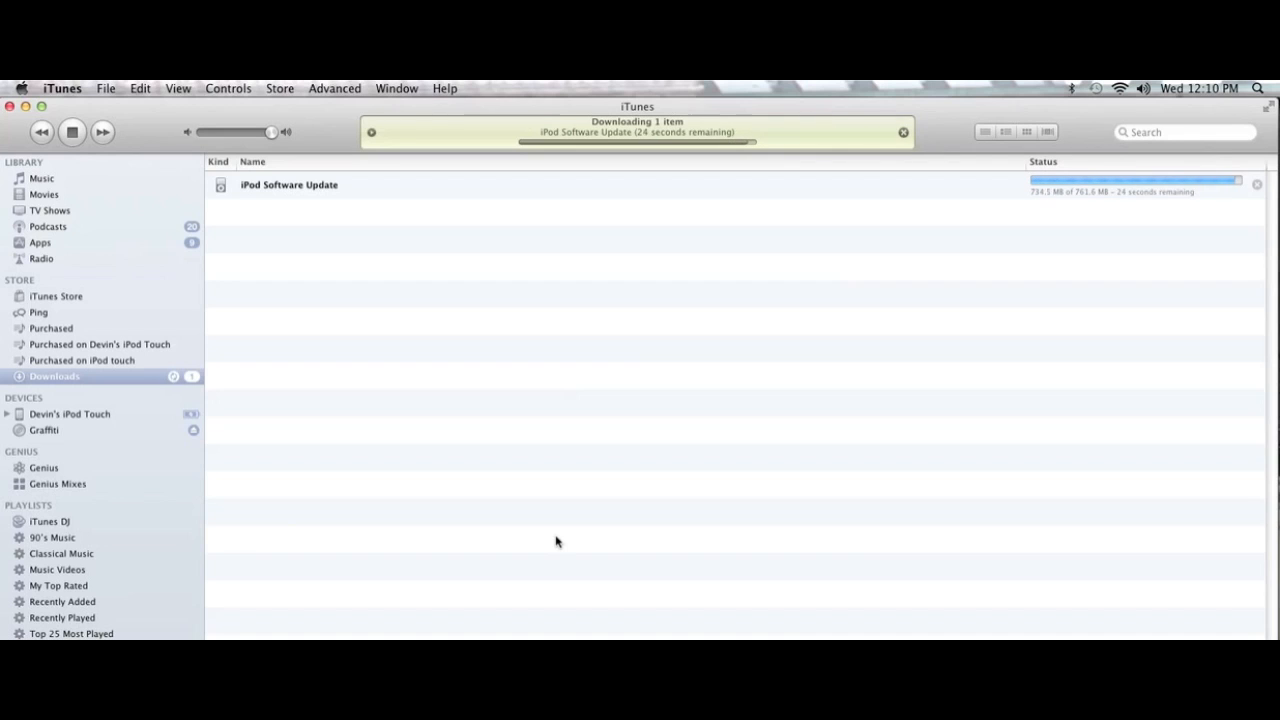
{"action": "mouse_move", "coordinate": [1163, 216]}
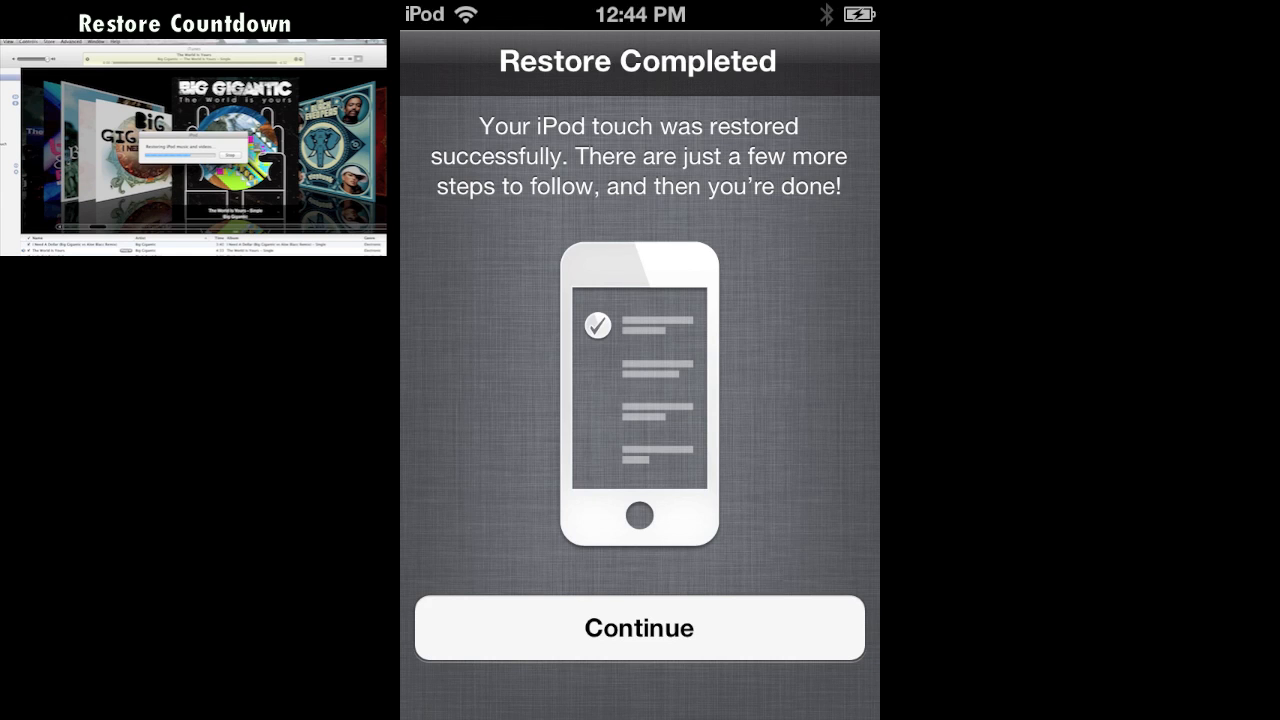
Continue after the restore, keep the Palo-Fi network, sign in with an Apple ID, and agree to the terms.
{"action": "left_click", "coordinate": [639, 628]}
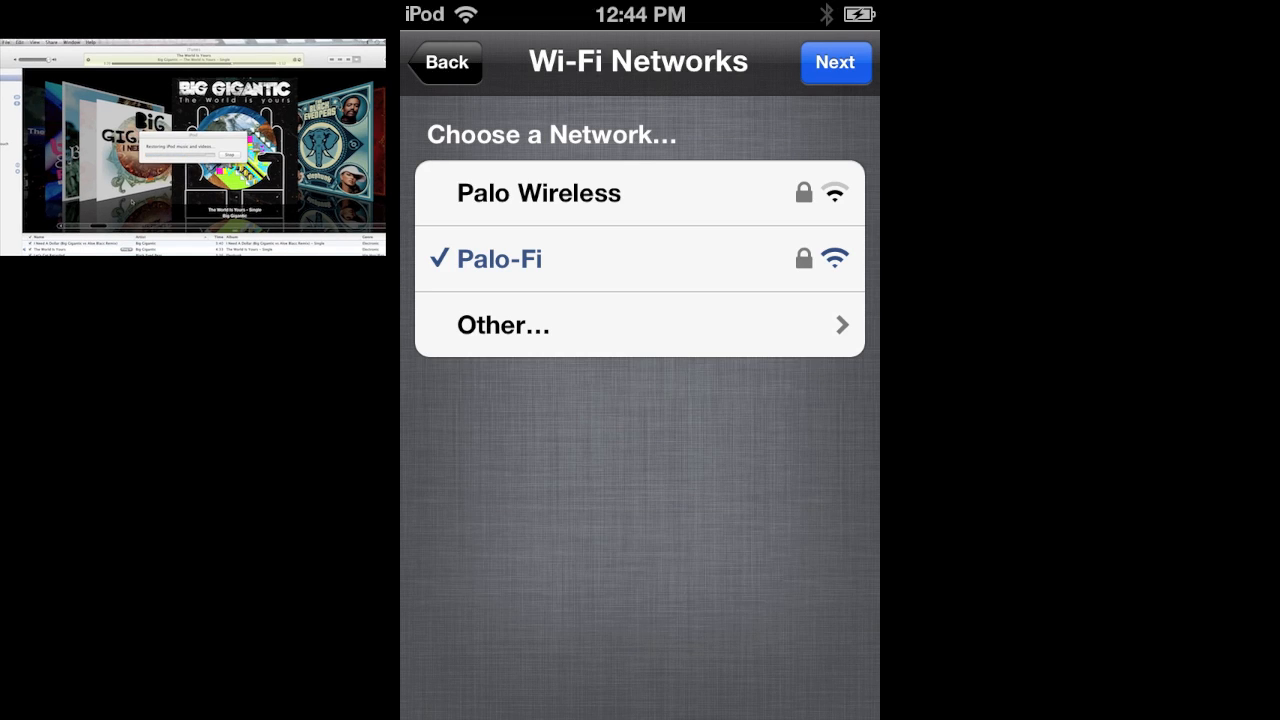
{"action": "left_click", "coordinate": [834, 63]}
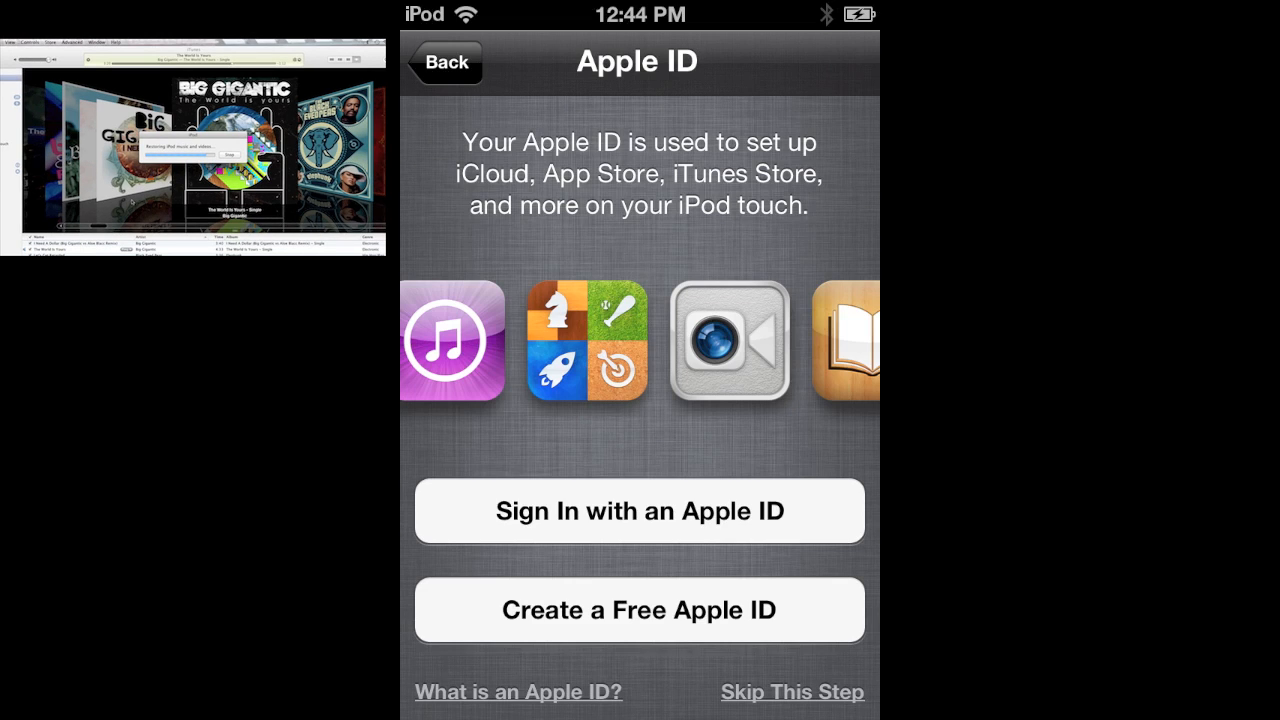
{"action": "left_click", "coordinate": [639, 511]}
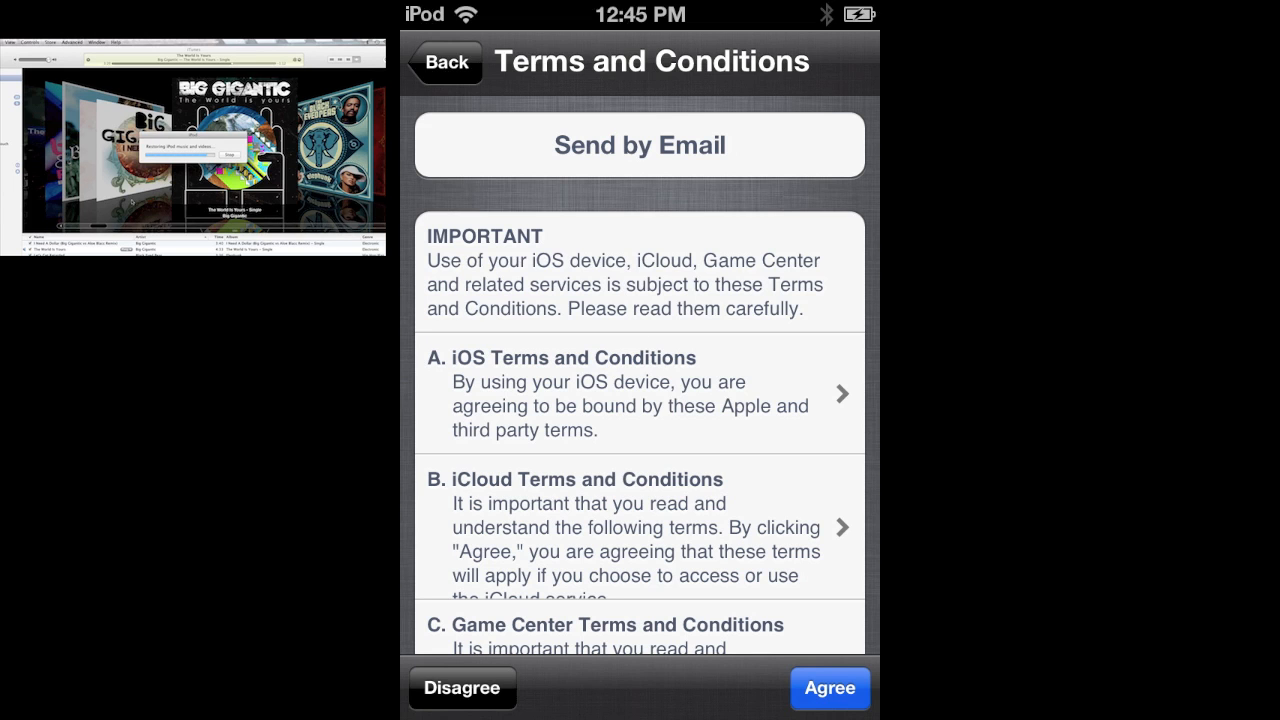
{"action": "left_click", "coordinate": [831, 689]}
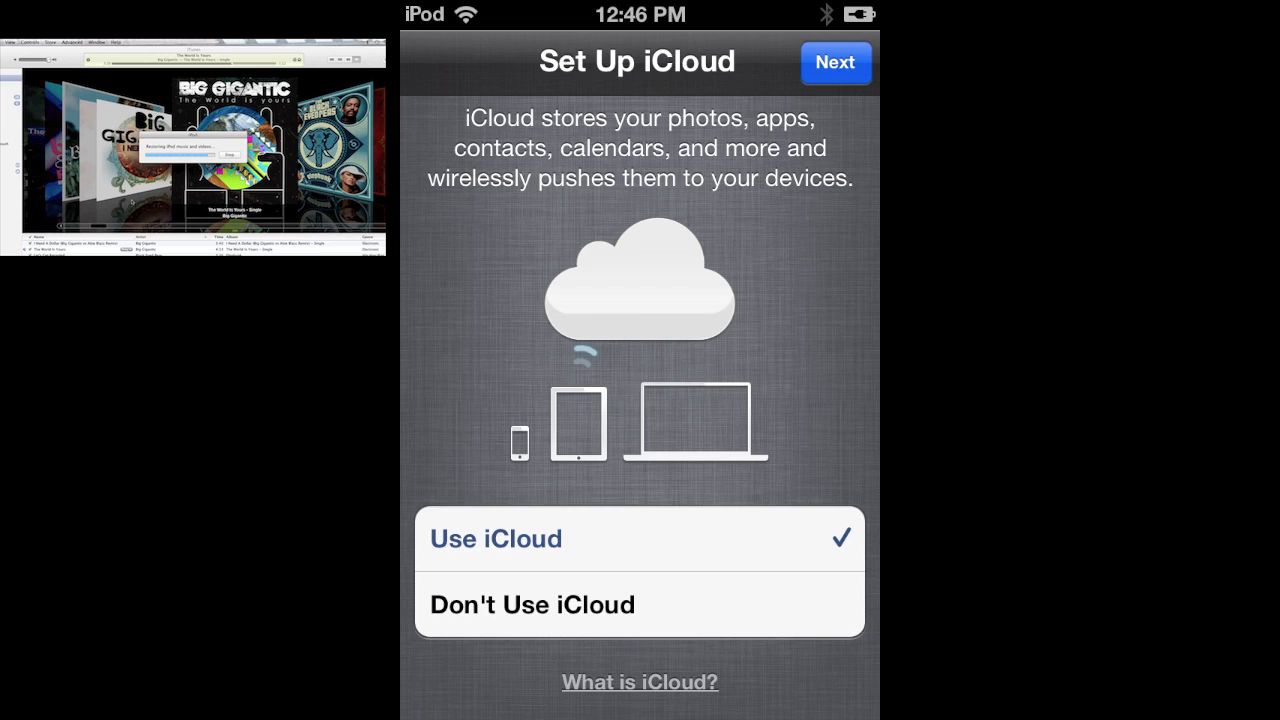
Keep Use iCloud on, merge data with iCloud, and back up to iCloud.
{"action": "left_click", "coordinate": [836, 63]}
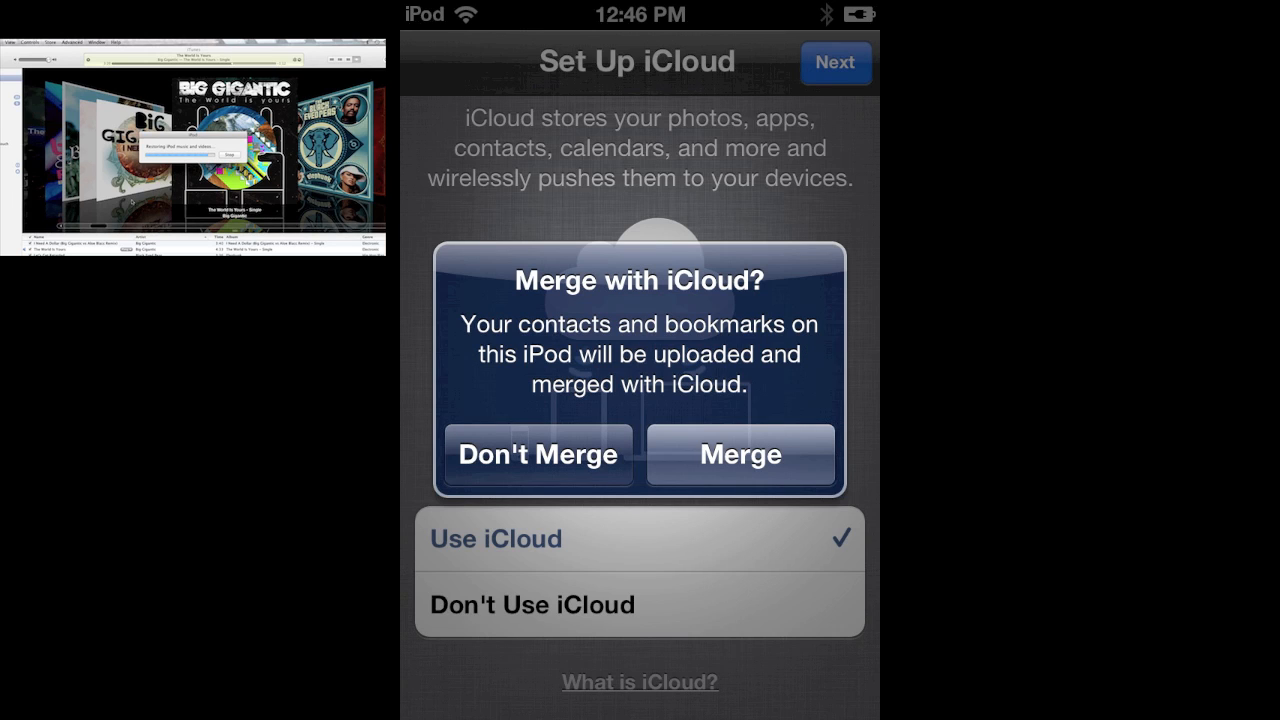
{"action": "left_click", "coordinate": [740, 455]}
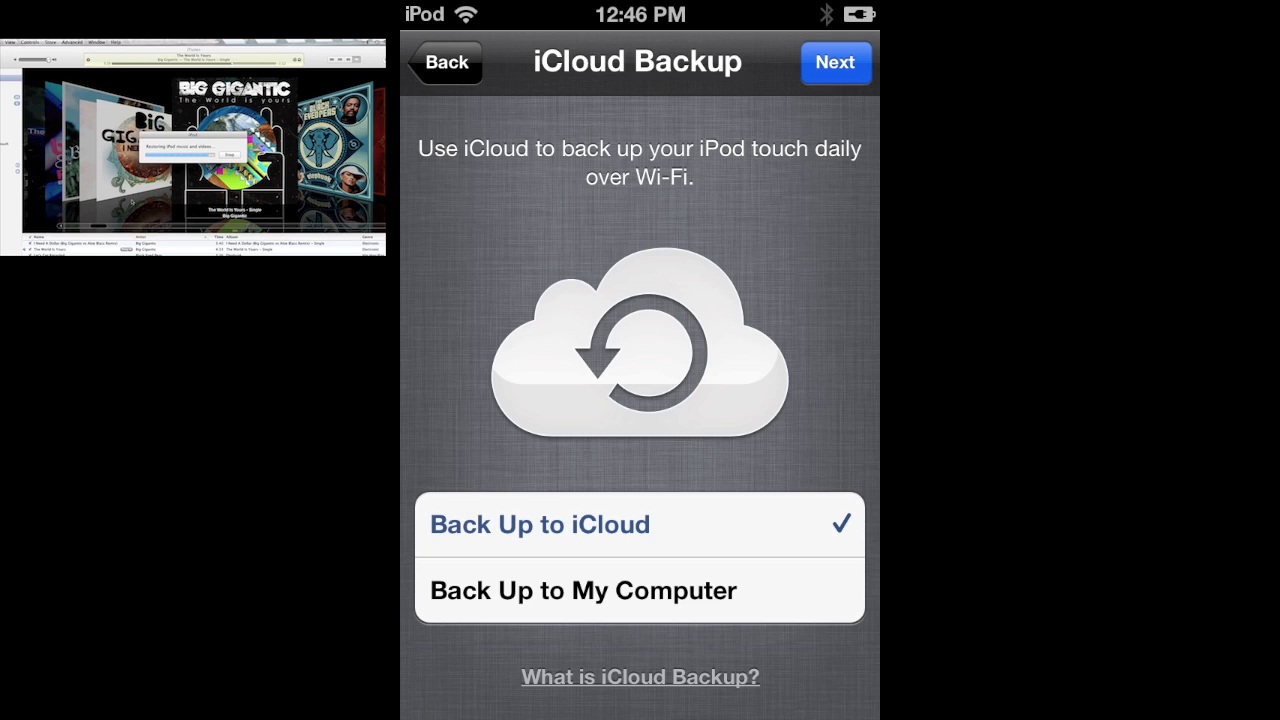
{"action": "left_click", "coordinate": [835, 62]}
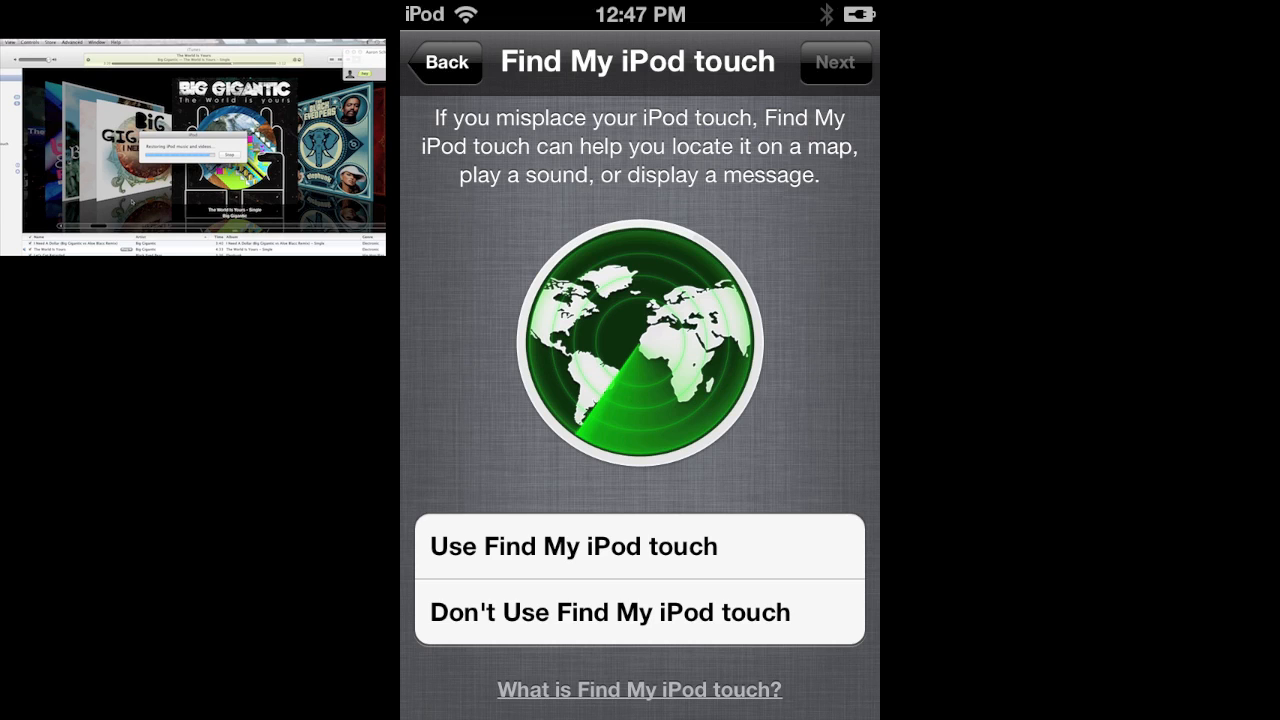
Settle Find My iPod touch, keep automatic diagnostics, and start using the iPod touch.
{"action": "left_click", "coordinate": [835, 62]}
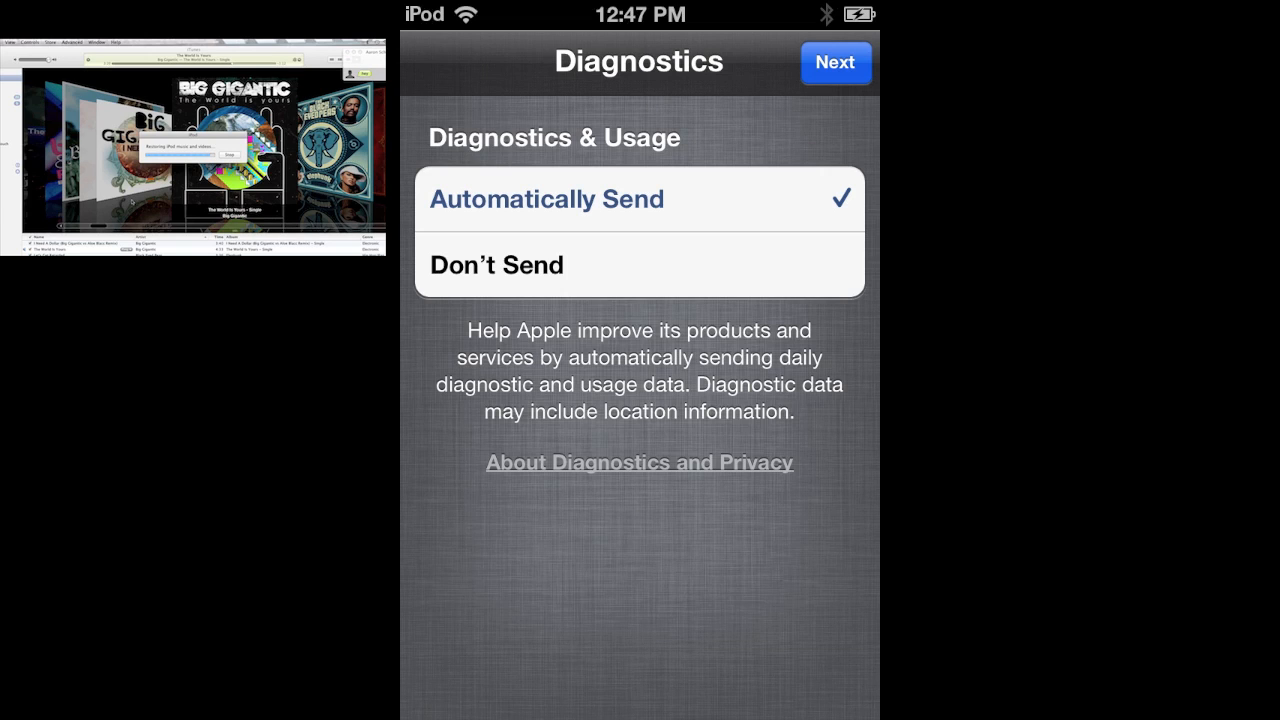
{"action": "left_click", "coordinate": [835, 62]}
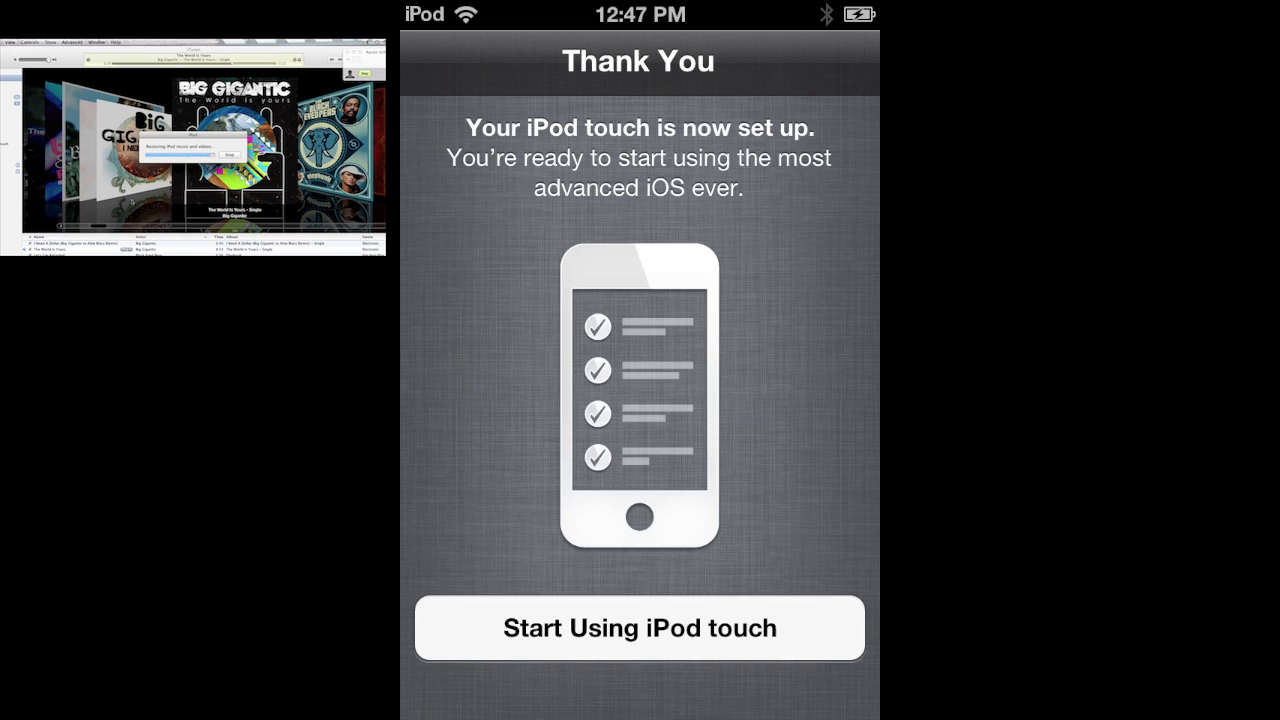
{"action": "left_click", "coordinate": [639, 627]}
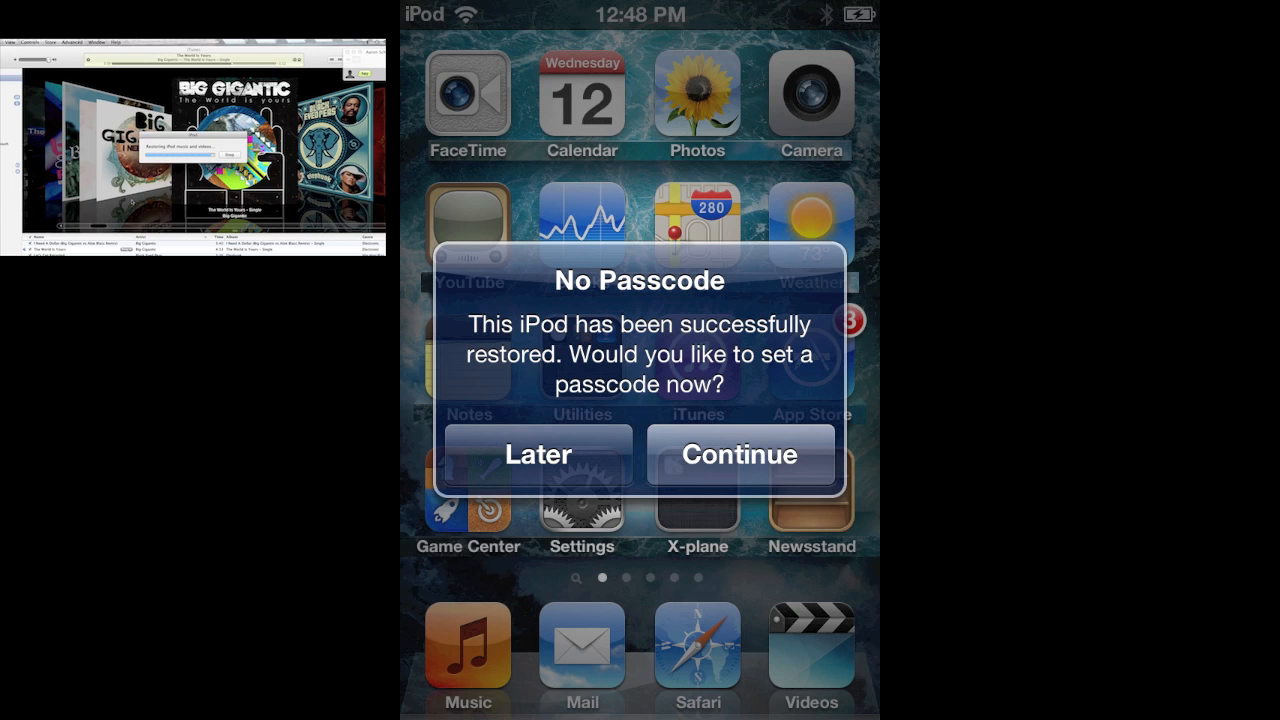
Choose Later on the No Passcode alert and start iMessage setup with Get Started.
{"action": "left_click", "coordinate": [739, 454]}
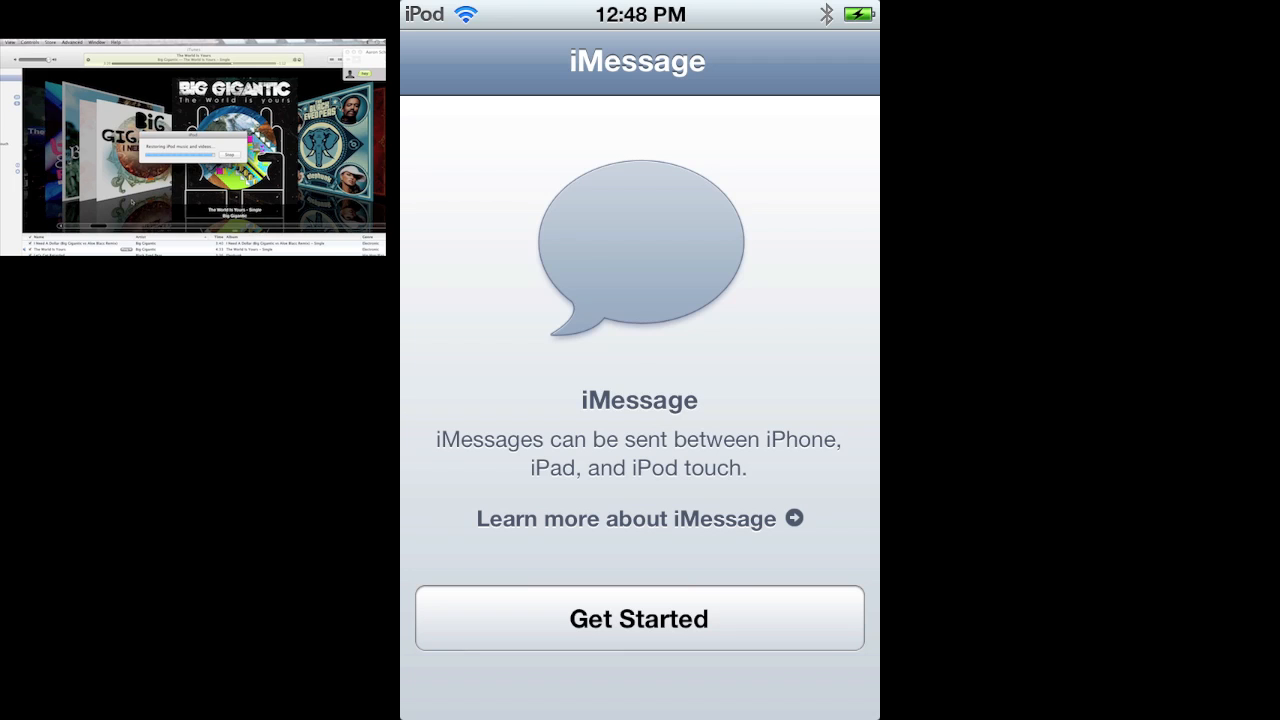
{"action": "left_click", "coordinate": [638, 618]}
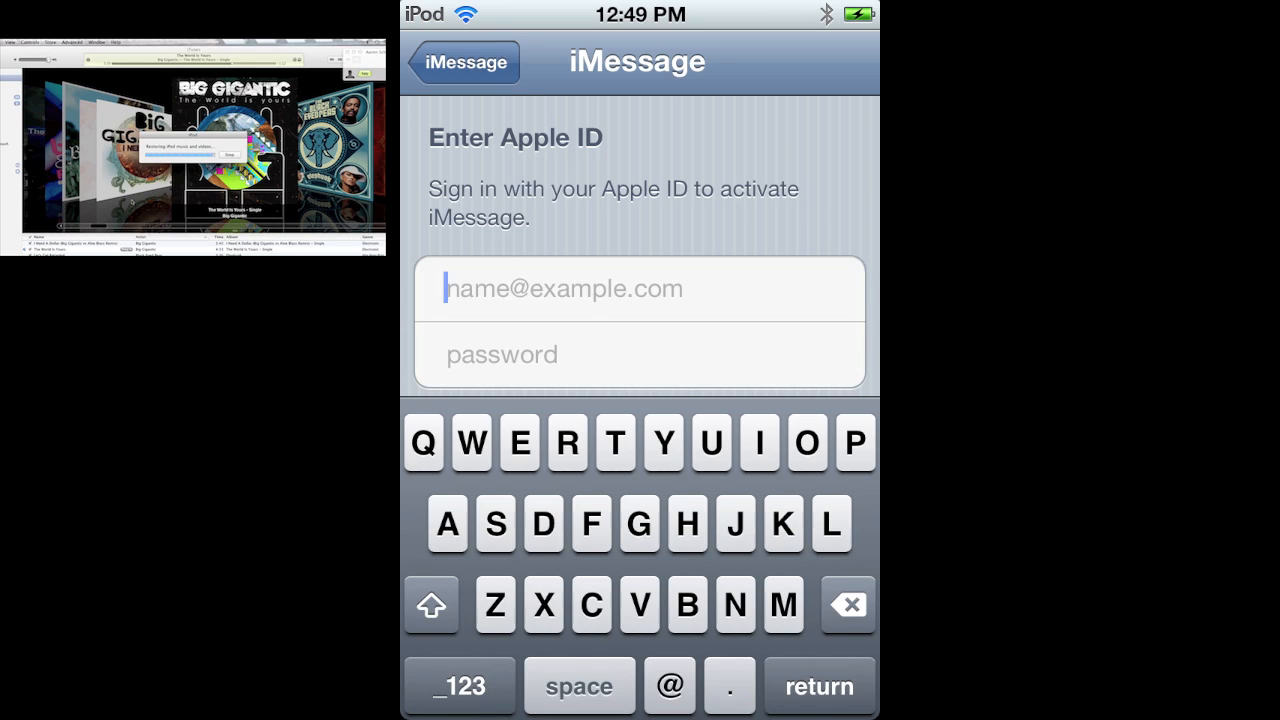